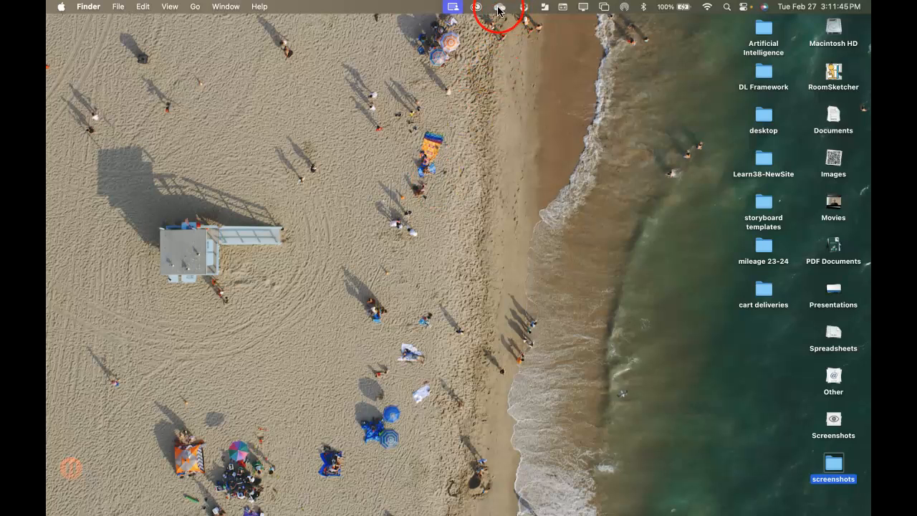
From the OneDrive menu bar icon, view your OneDrive files online in Safari
click(496, 9)
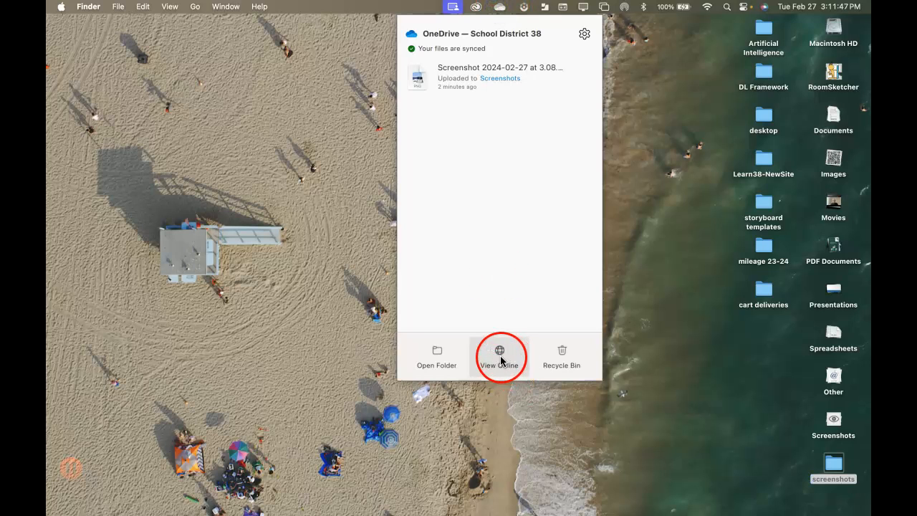
mouse_move(499, 8)
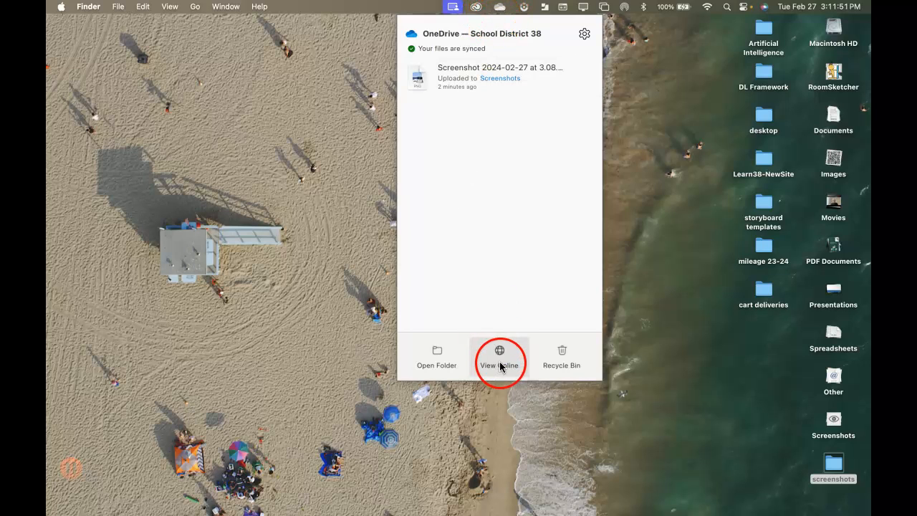
click(500, 356)
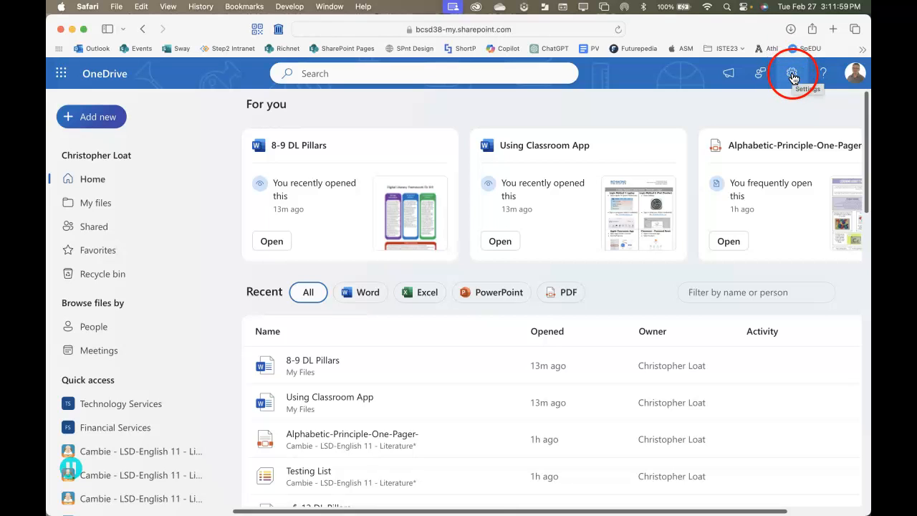
Go through OneDrive settings and More Settings to the Site Collection Features page
click(791, 73)
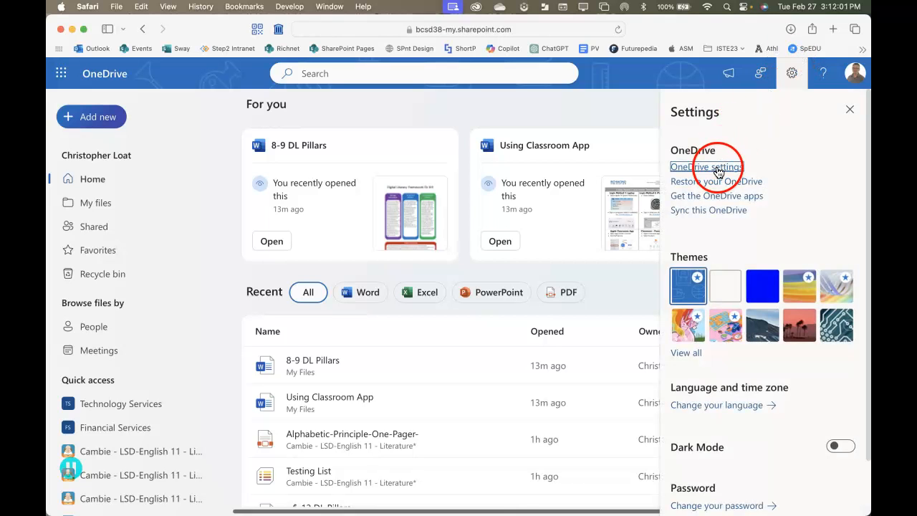
click(707, 166)
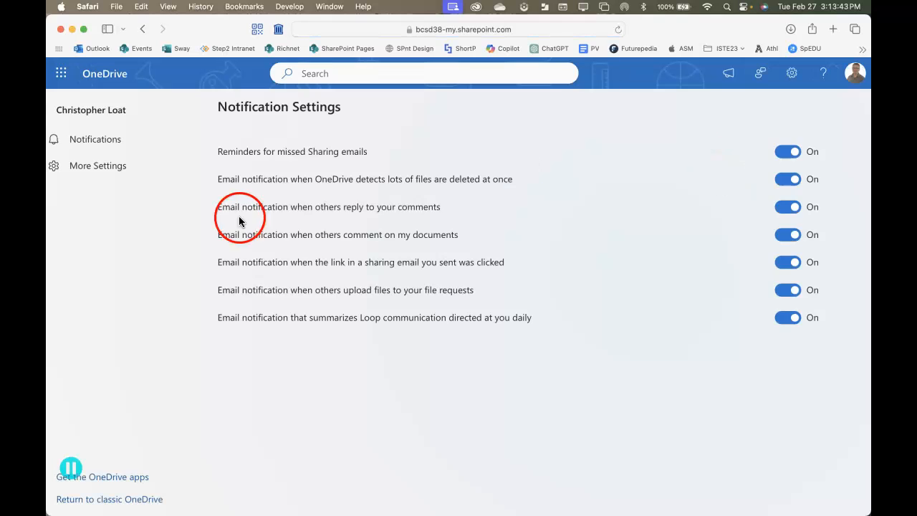
mouse_move(88, 168)
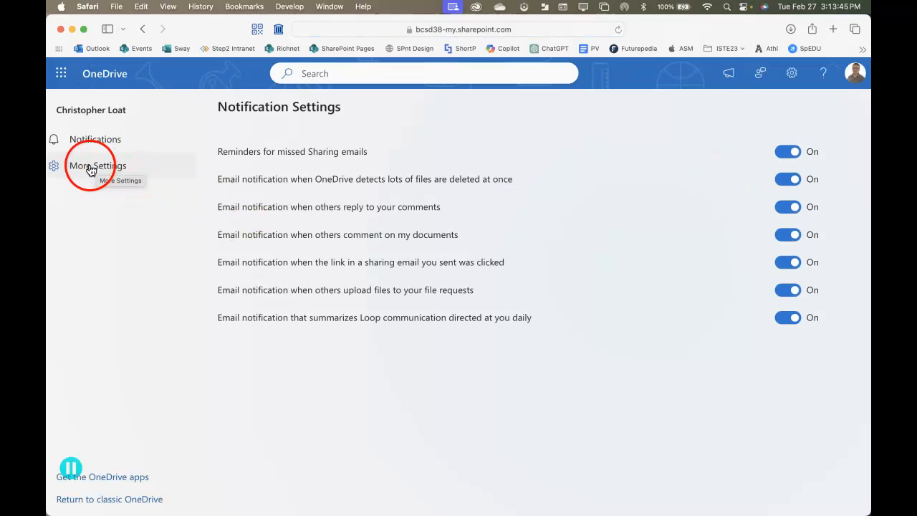
click(96, 165)
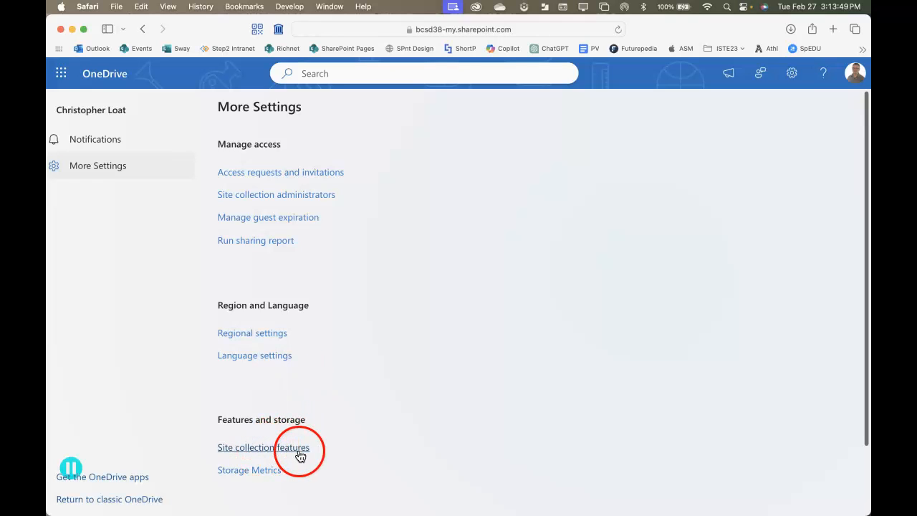
click(263, 448)
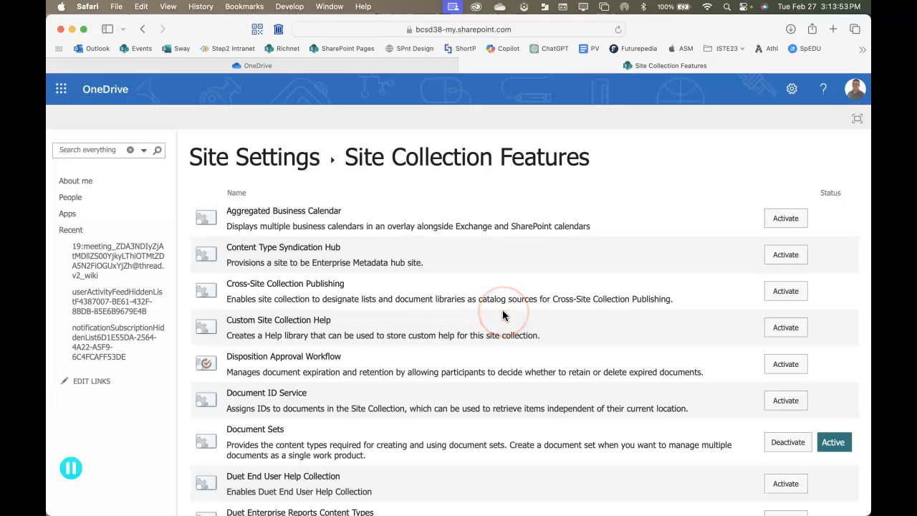
Activate the 'Open Documents in Client Applications by Default' site collection feature
scroll(down, 3)
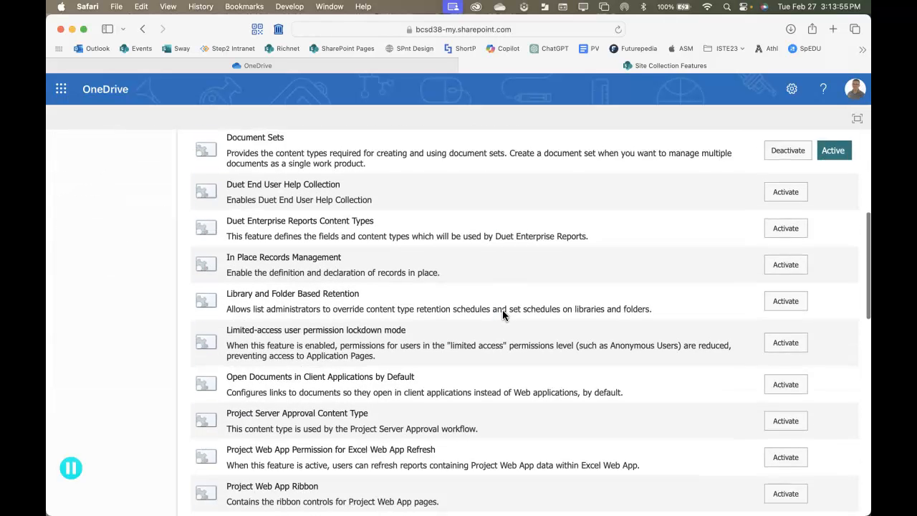
scroll(down, 3)
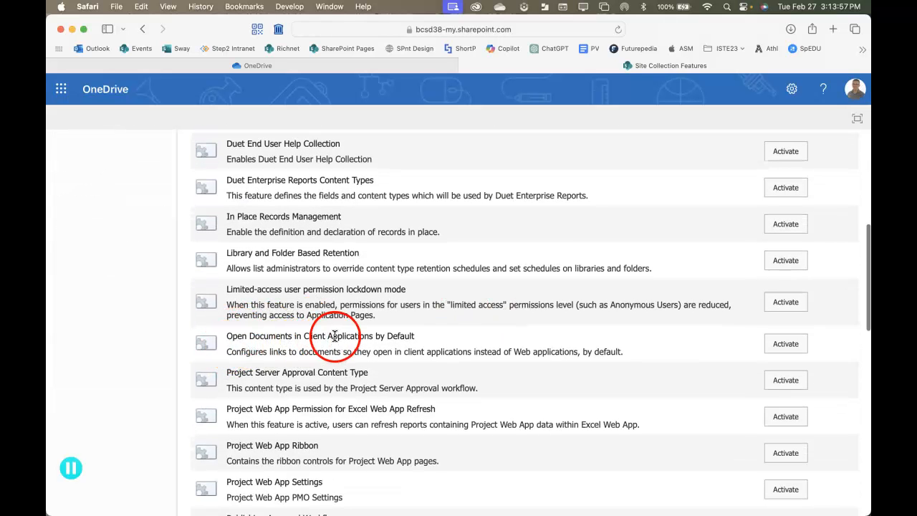
mouse_move(608, 350)
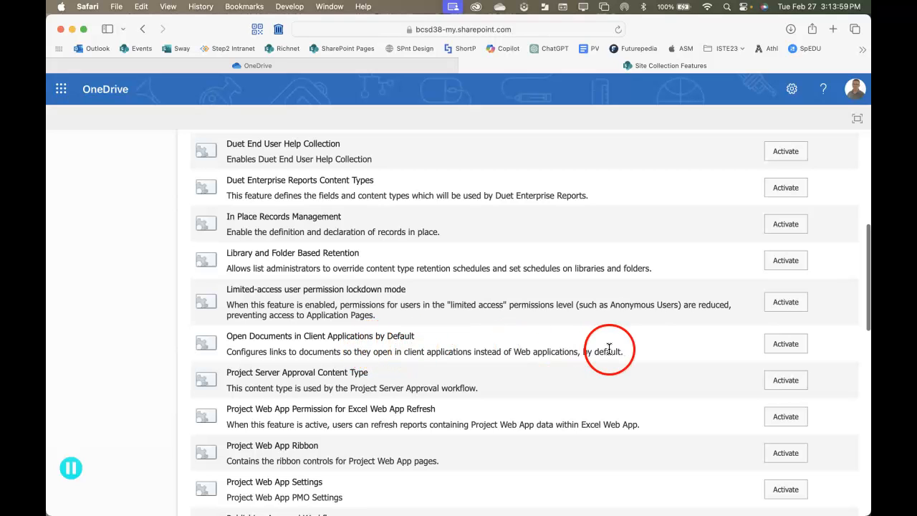
click(785, 343)
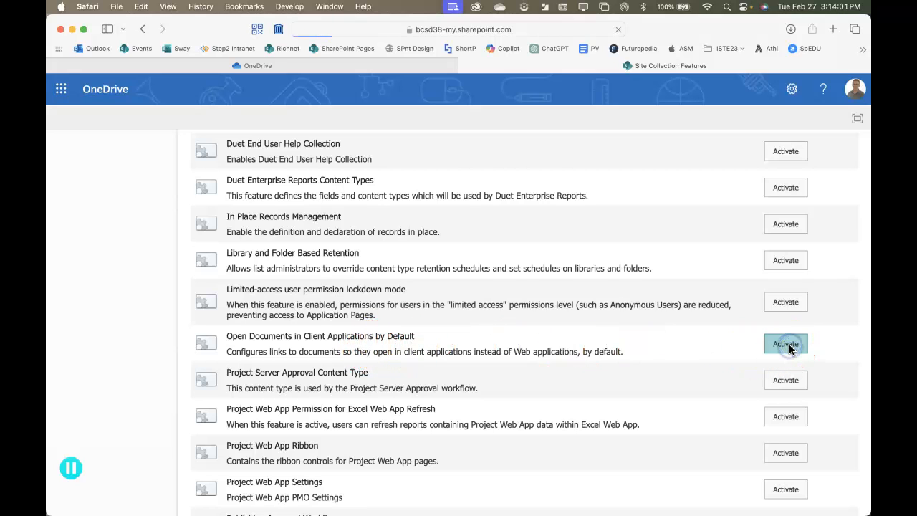
click(785, 343)
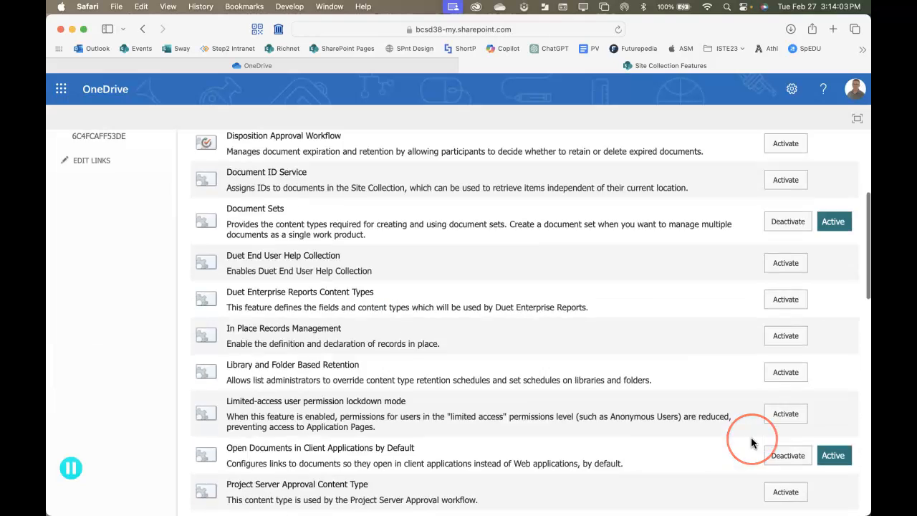
scroll(down, 3)
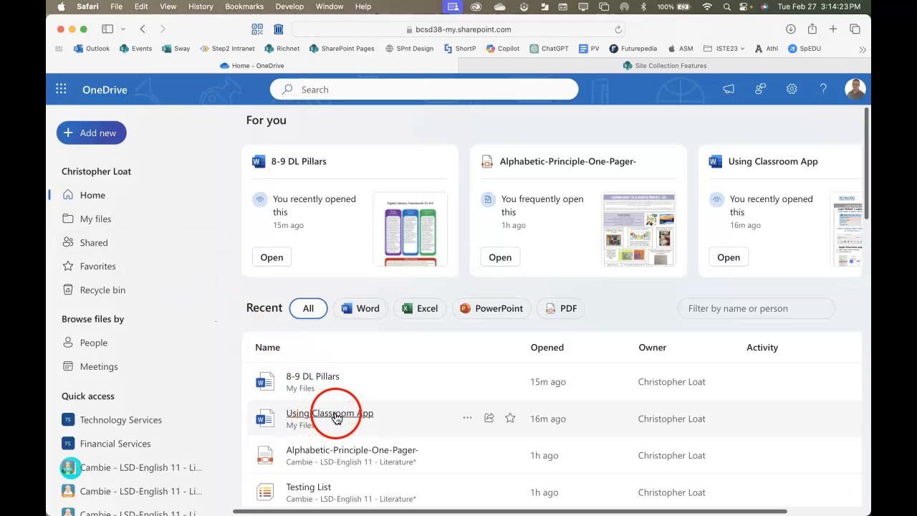
Open 'Using Classroom App' from the Recent list on the OneDrive Home tab
click(329, 413)
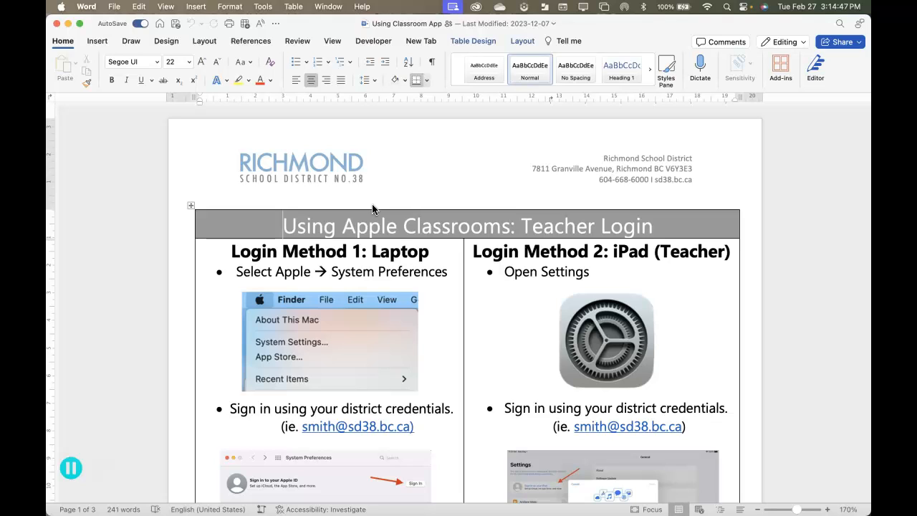
click(340, 197)
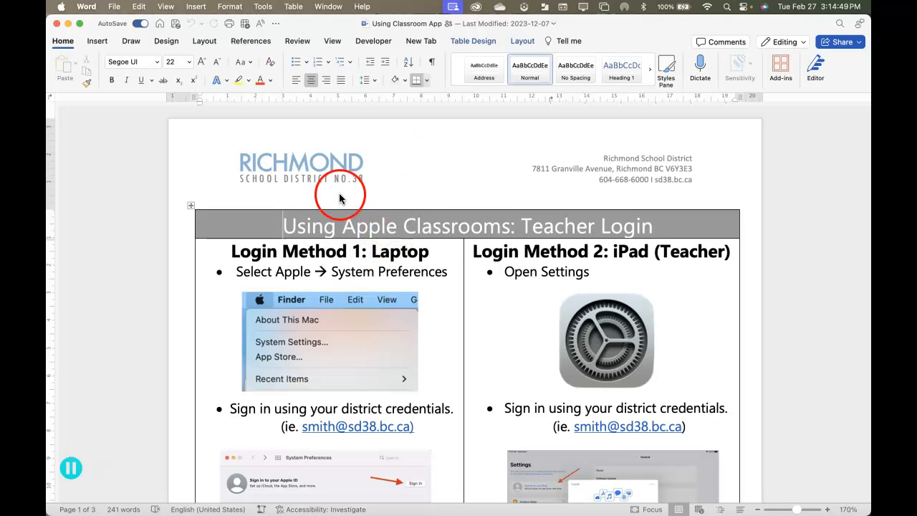